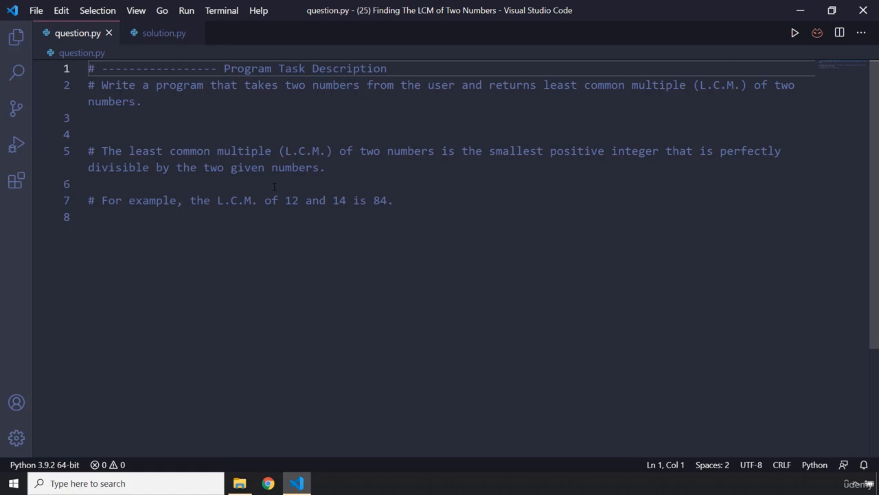
mouse_move(269, 184)
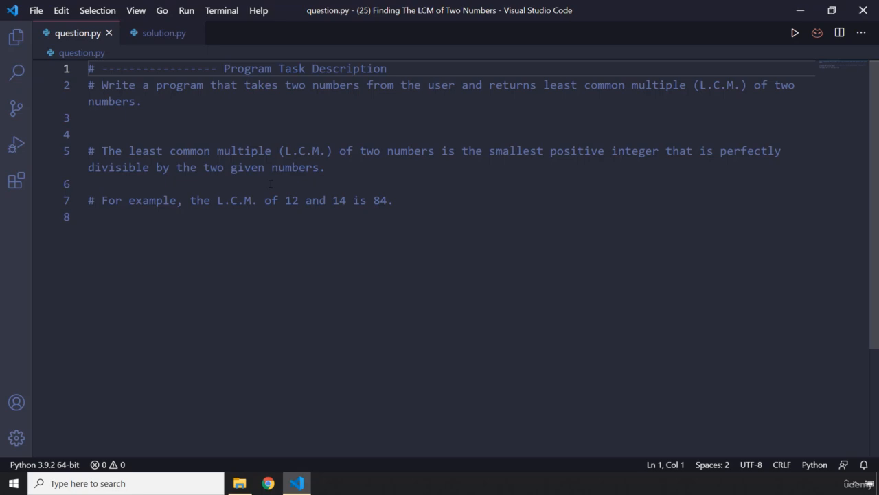
- Write num1 and num2 as int(input()) with "Enter First Number" and "Enter Second Number" prompts
left_click(164, 33)
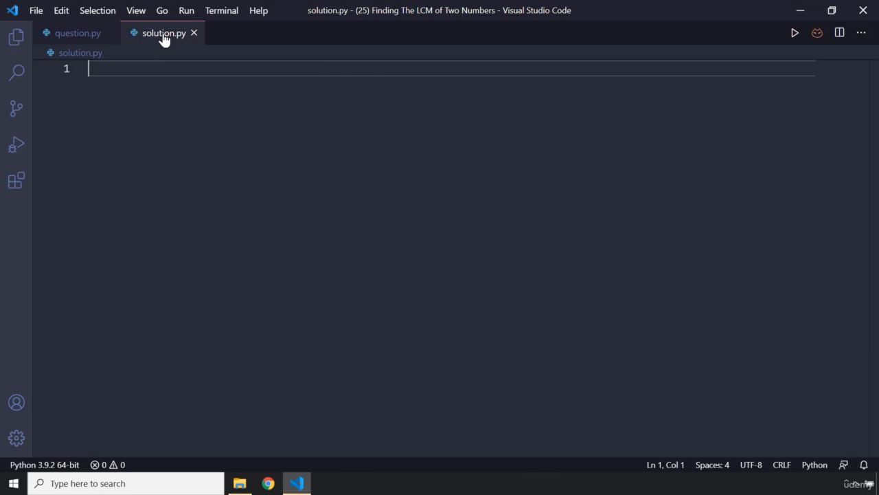
type("n")
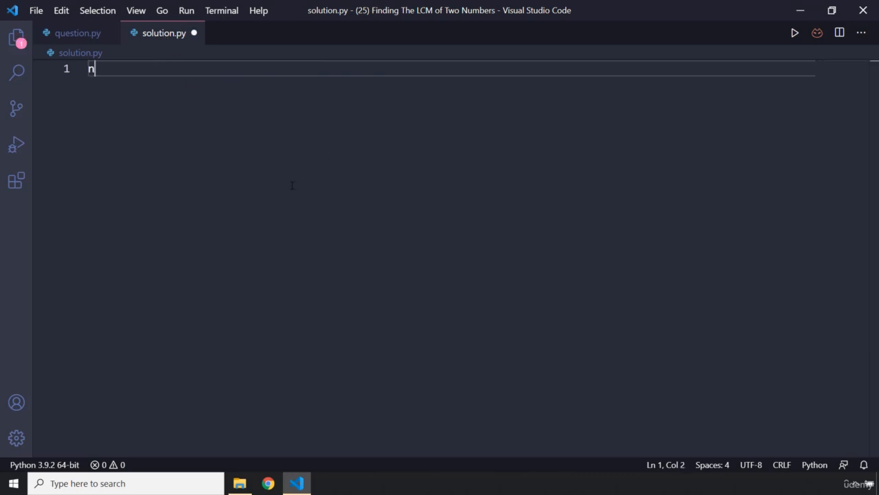
type("um1 =")
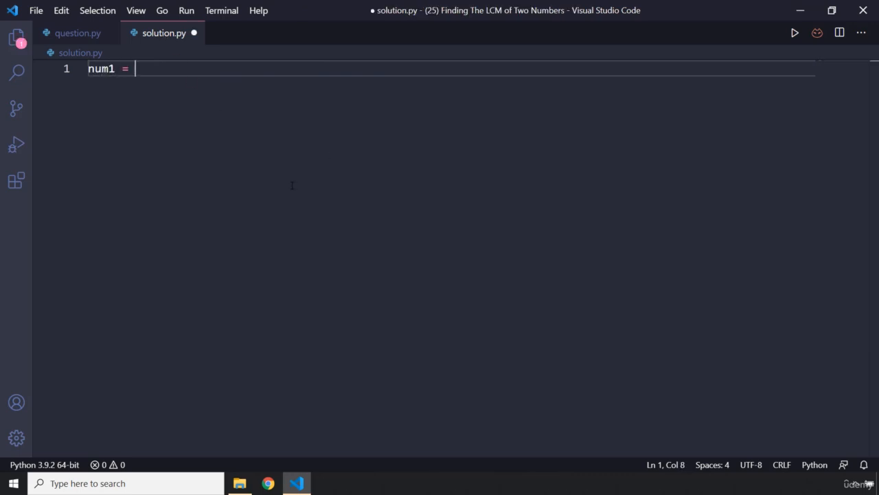
type("int(in")
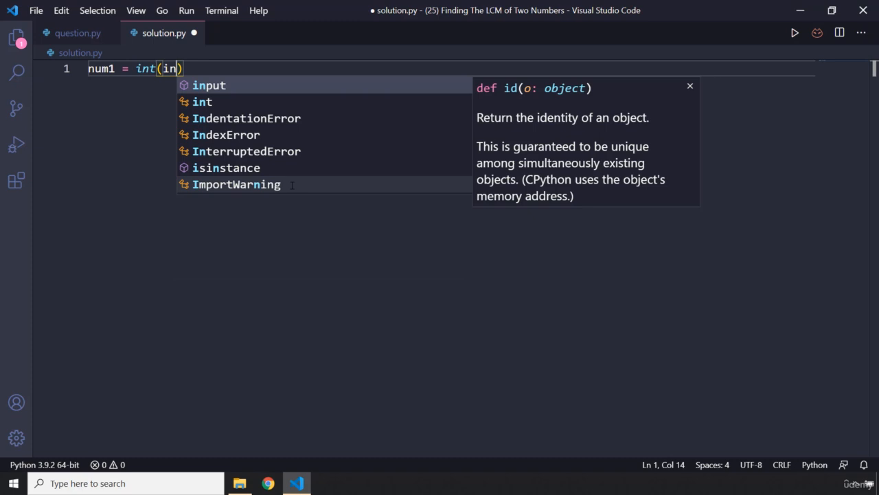
type("put")
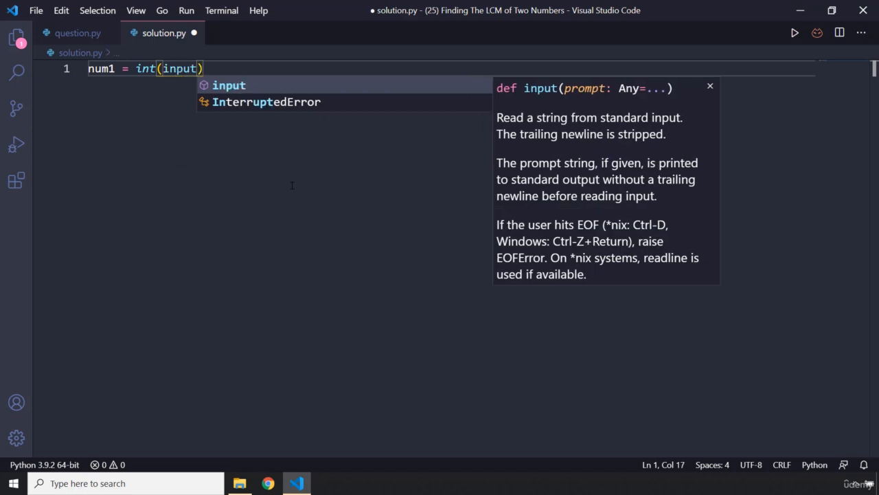
type("\"Enter")
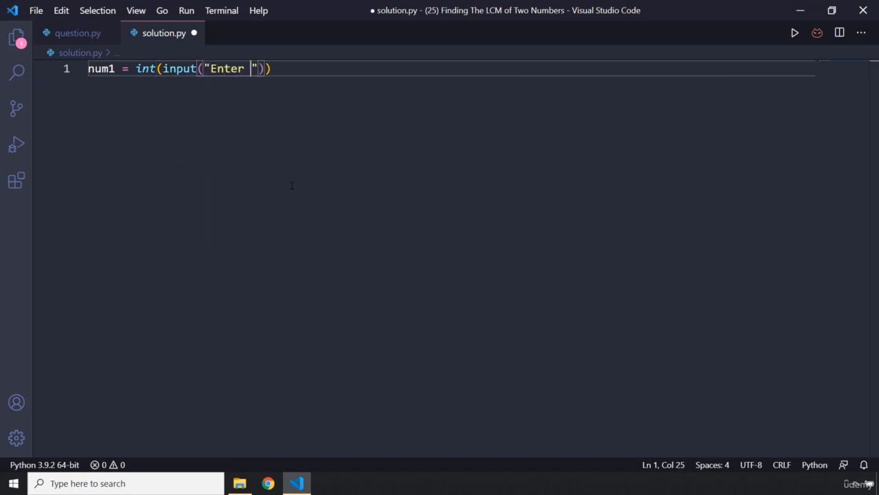
type("First Number:")
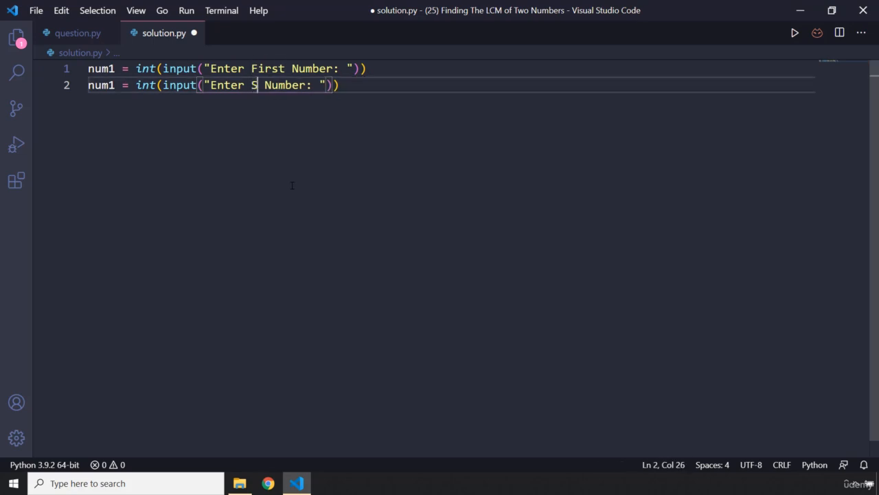
type("econd")
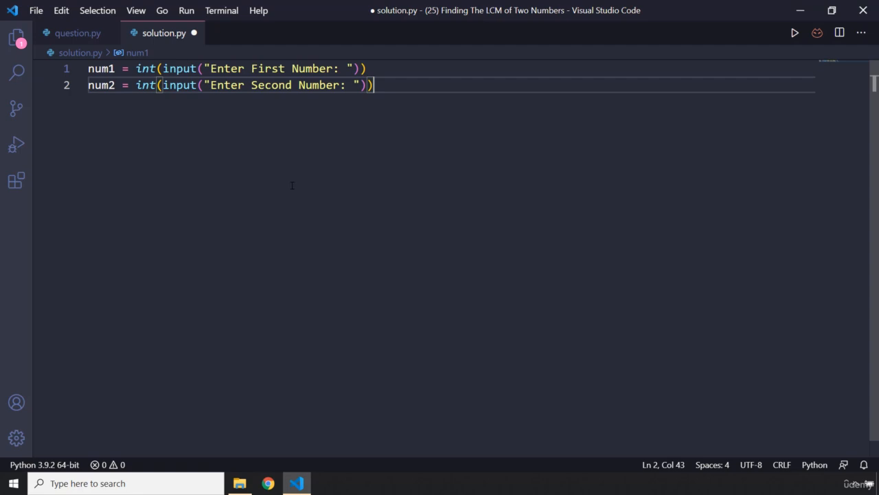
type("if n")
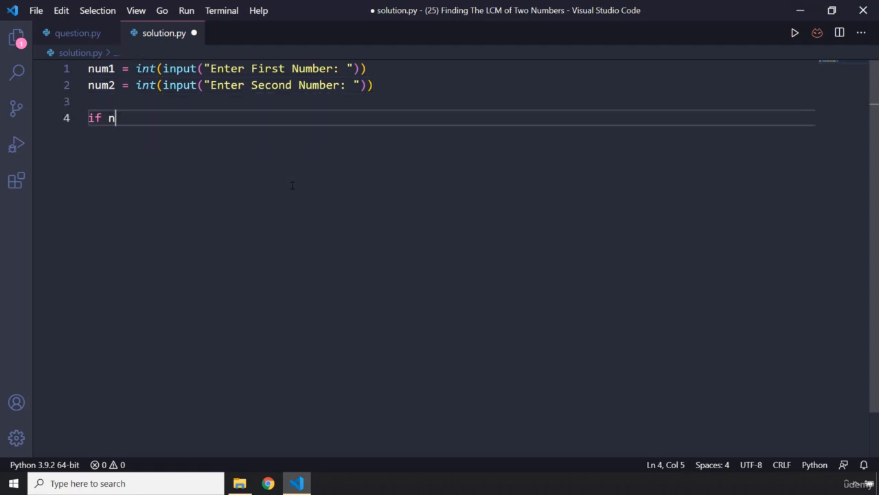
- Write the condition if num1 <= 0 or num2 <= 0
type("um")
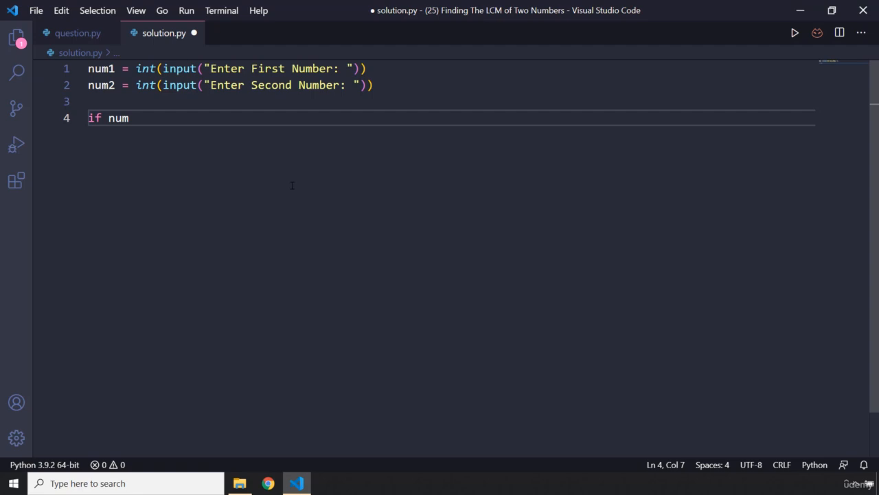
type("1 <= 0")
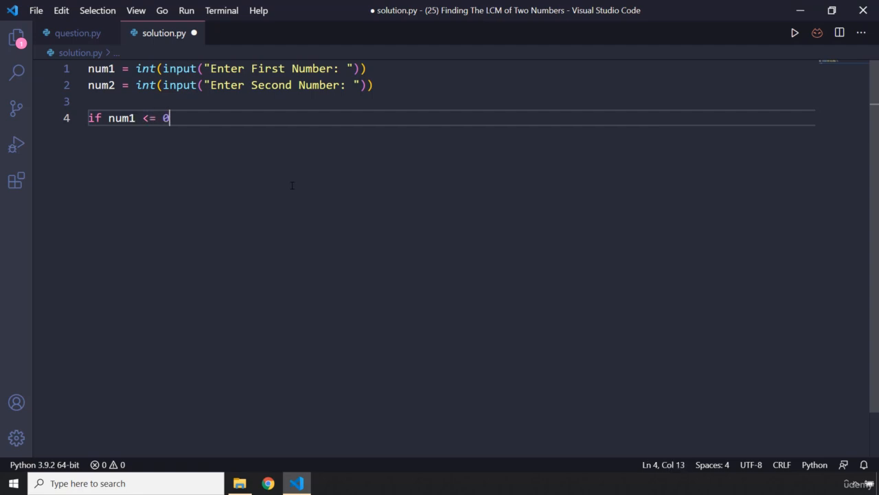
type("or")
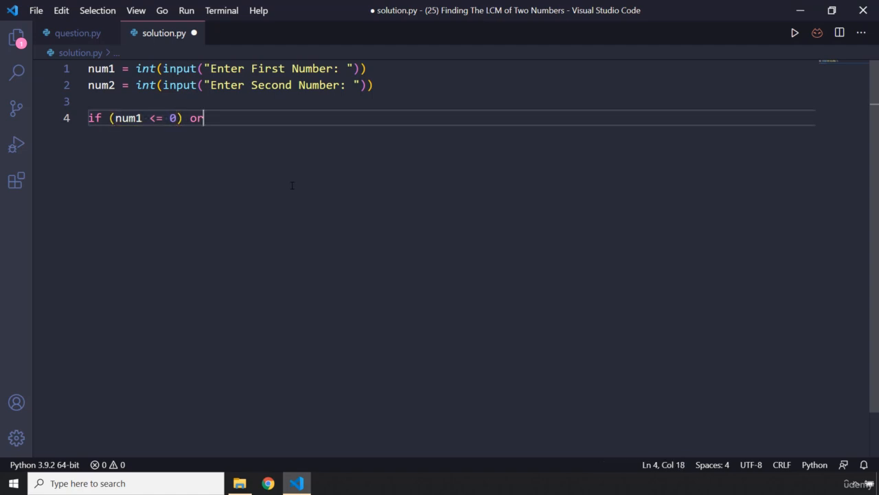
type("(n")
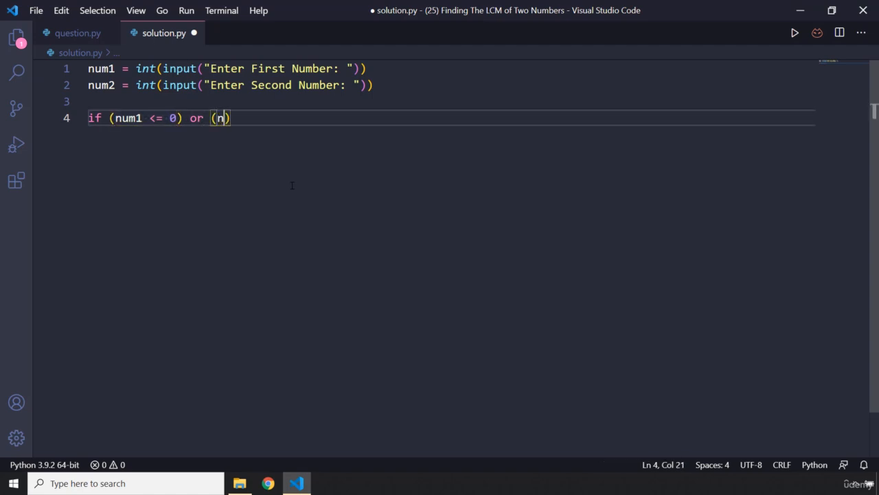
type("um2 <= 0")
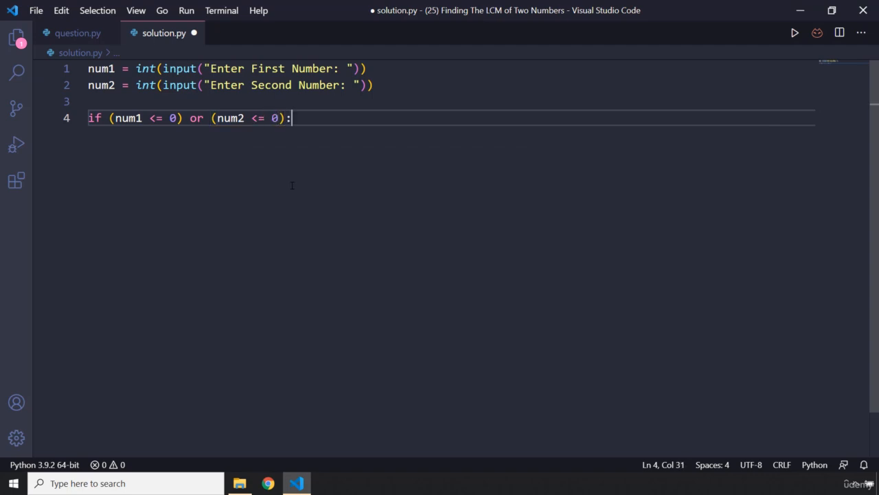
- Print "Entered numbers cannot be zero or less" inside the if, with 'numbers' lowercased
type("print(")
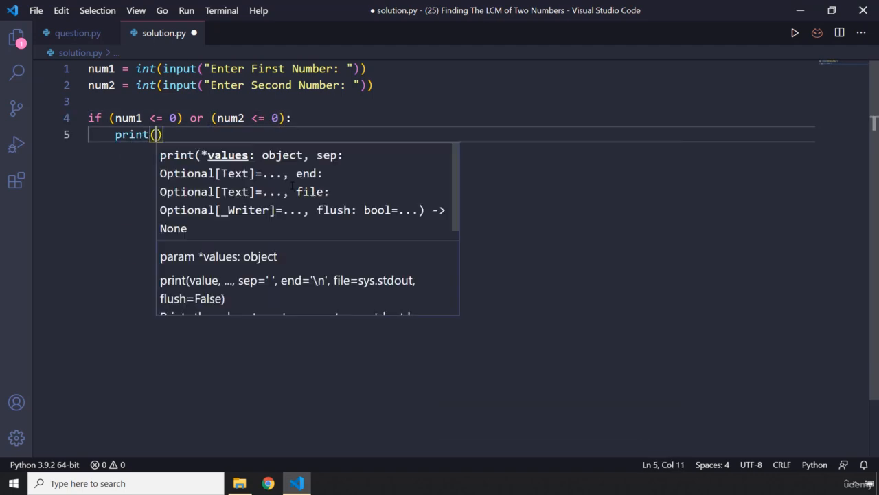
type("Enteree")
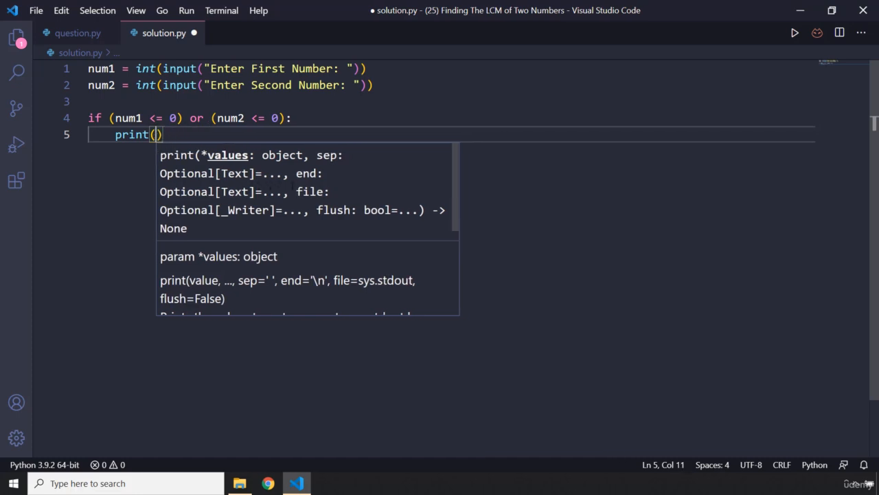
type("\"Enter\"")
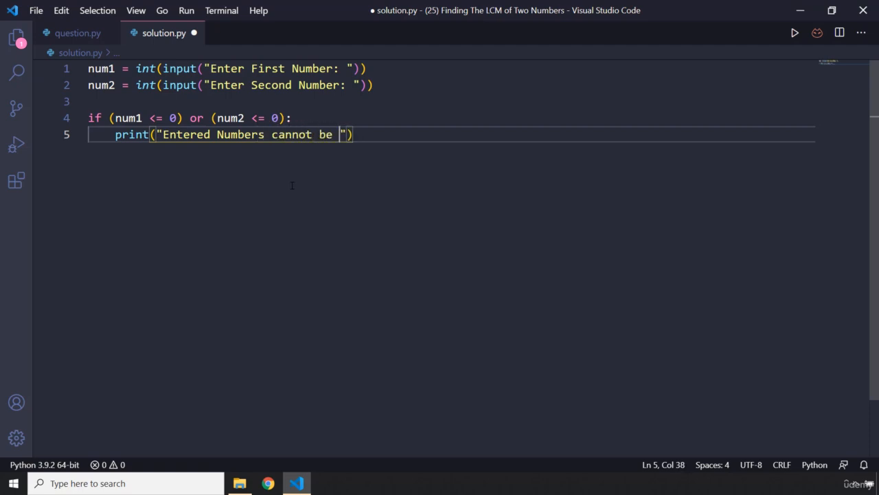
type("zero or less")
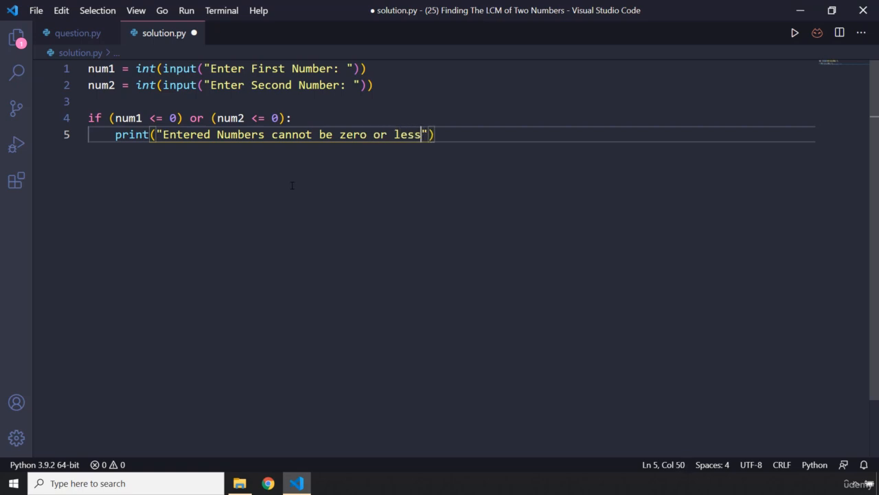
double_click(185, 134)
type("n")
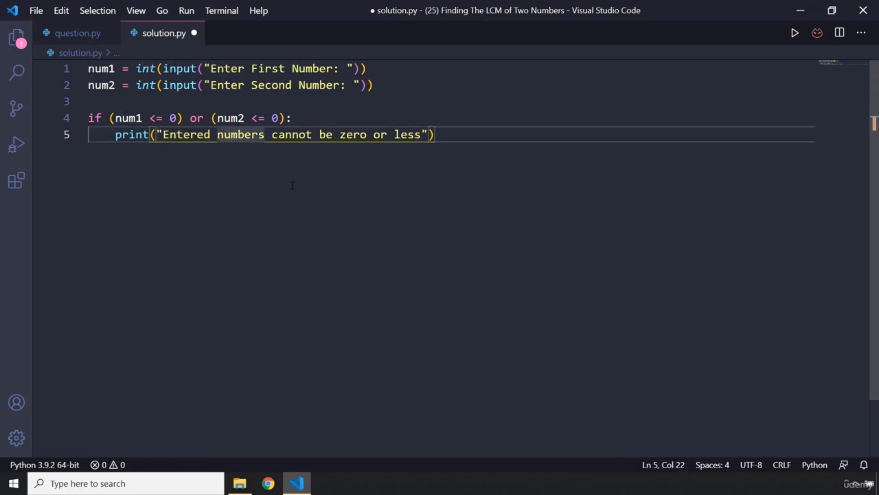
key("Enter")
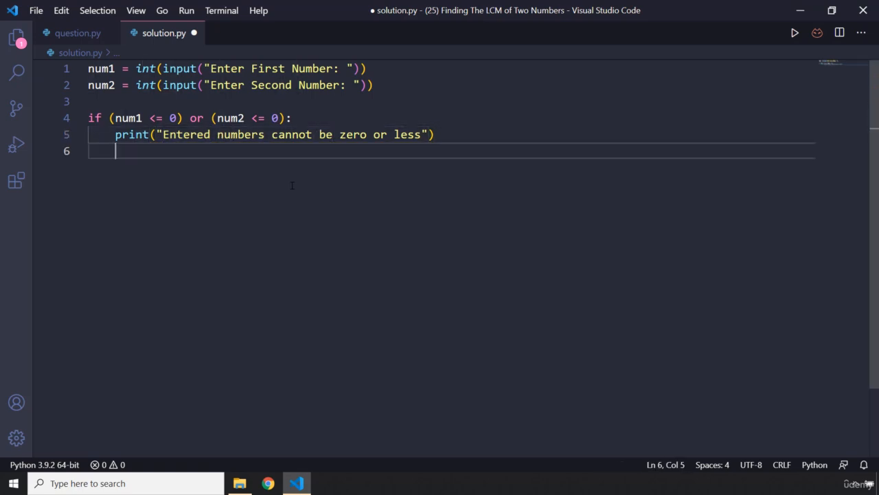
- Under else, define calculate_LCM(number1, number2)
type("else:")
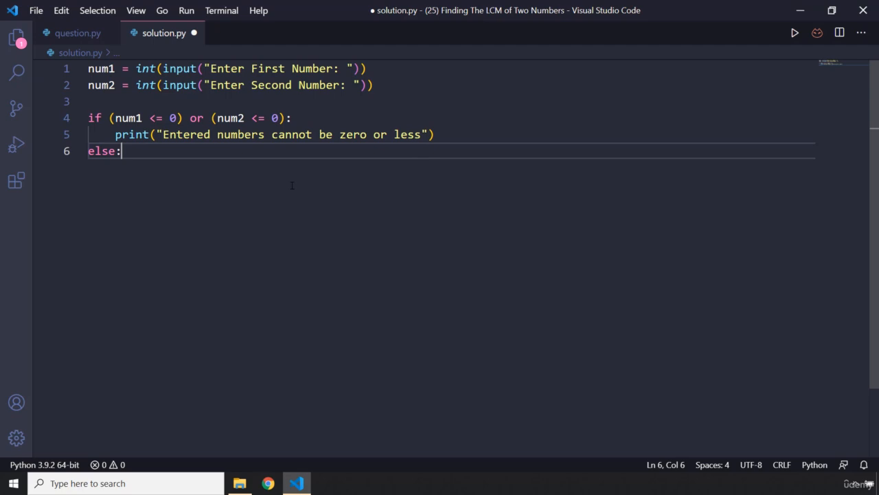
key("Enter")
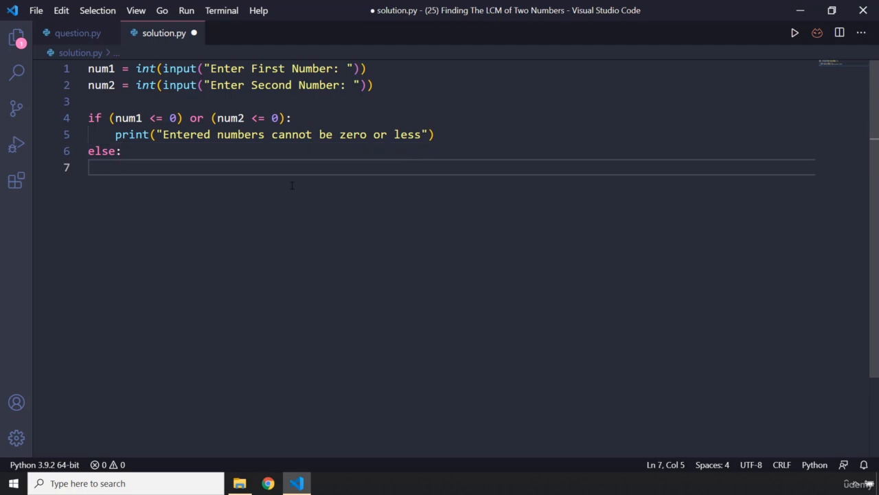
type("def c")
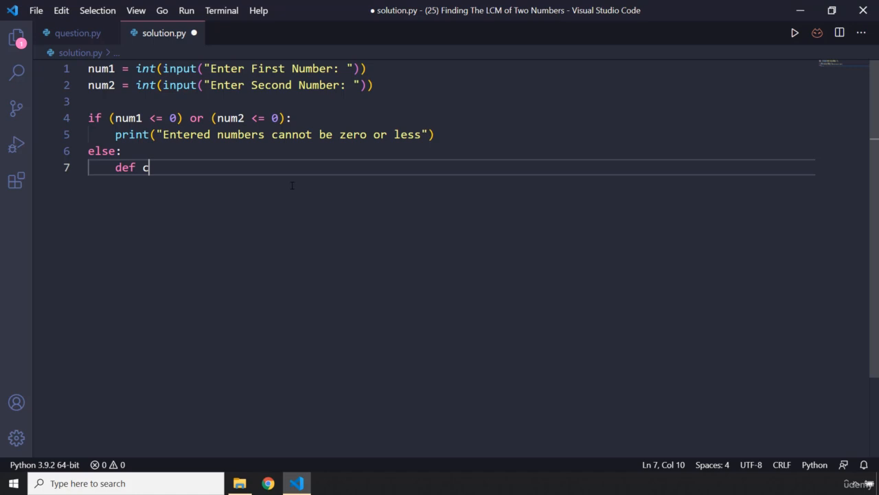
type("alculate")
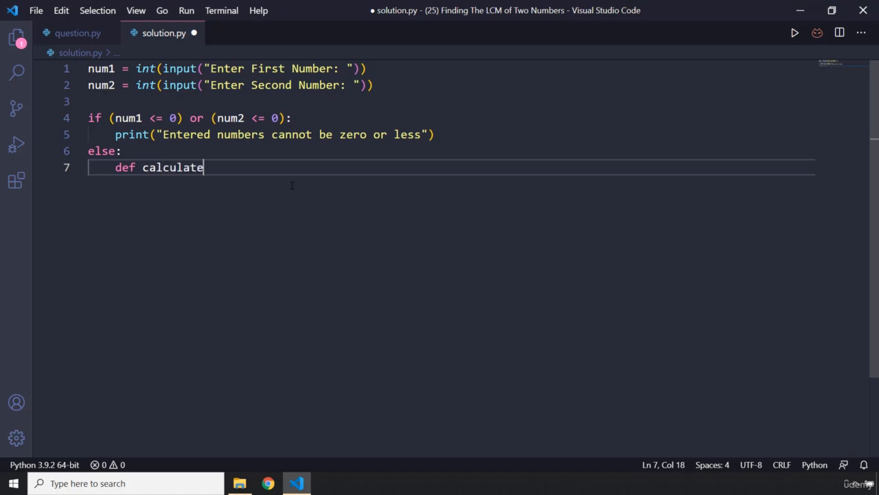
type("_LCM")
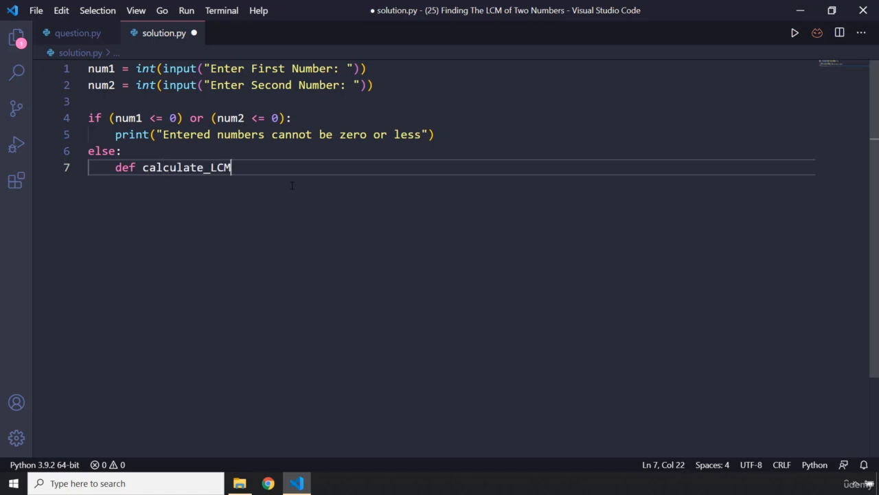
type("(")
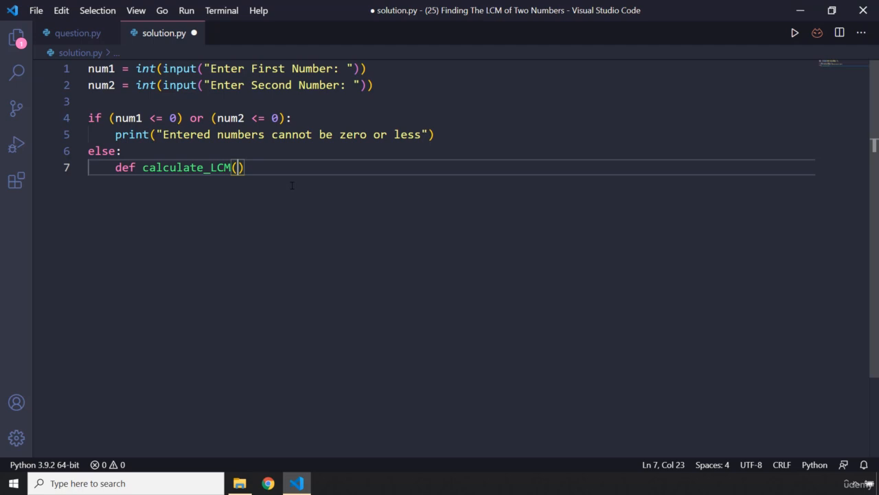
type("number1")
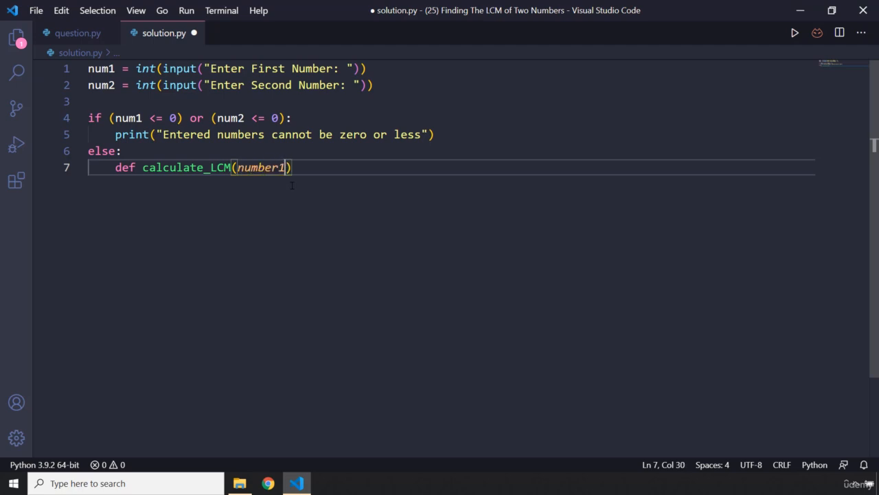
type(", number2")
type("if nu")
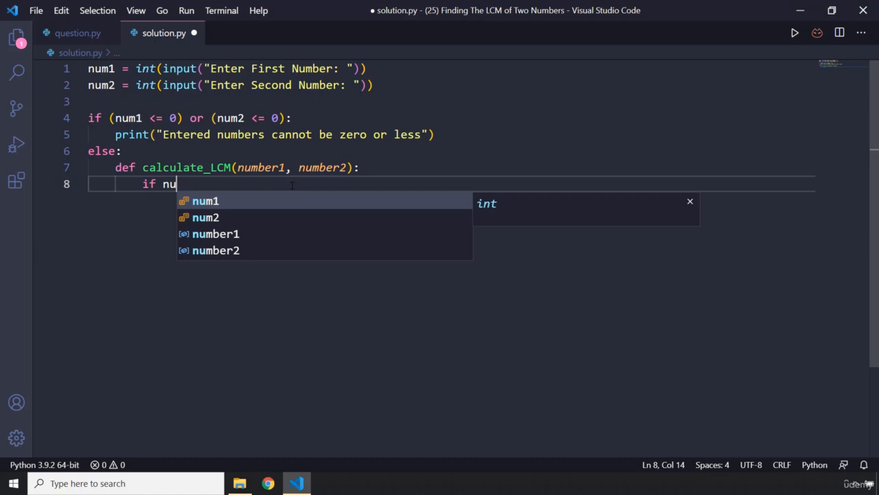
- Assign greater to the larger of the two numbers with an if/else
type("m")
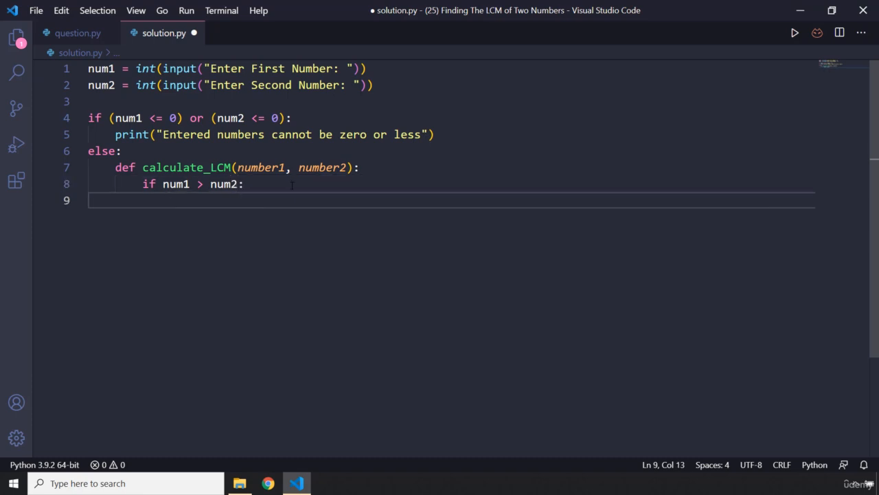
type("greater = num1")
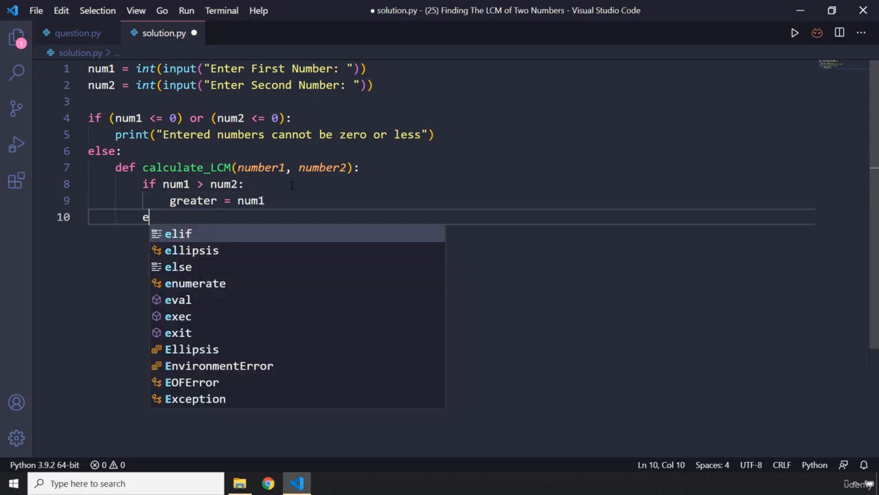
type("lse:")
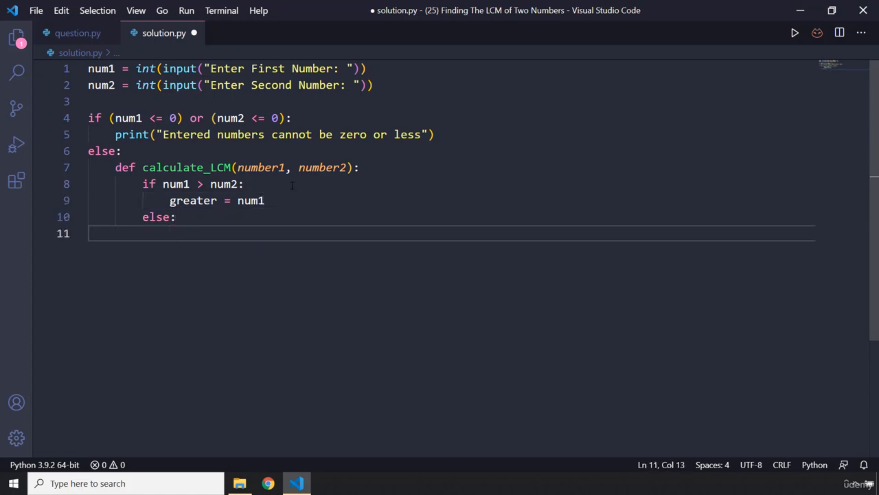
type("greater")
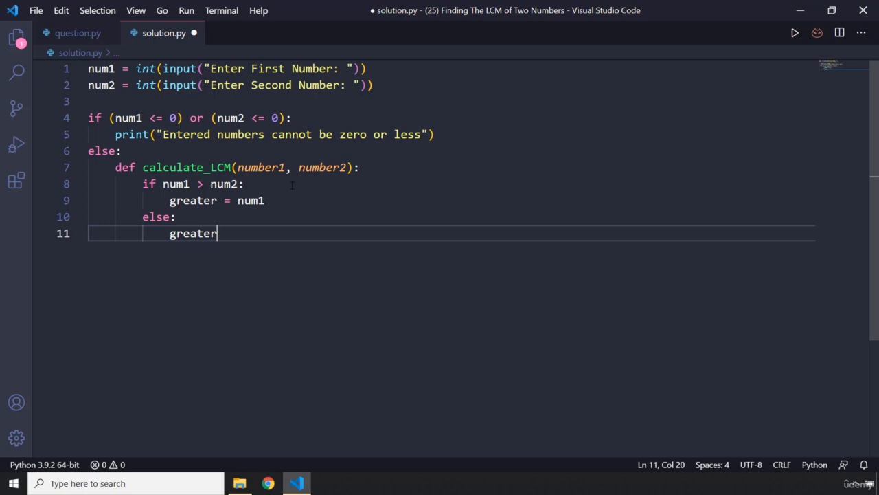
type("= num2")
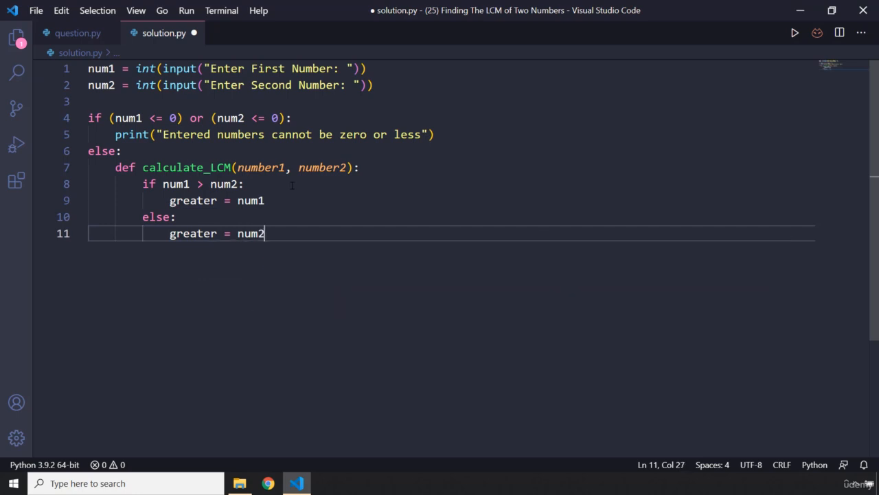
key("Enter")
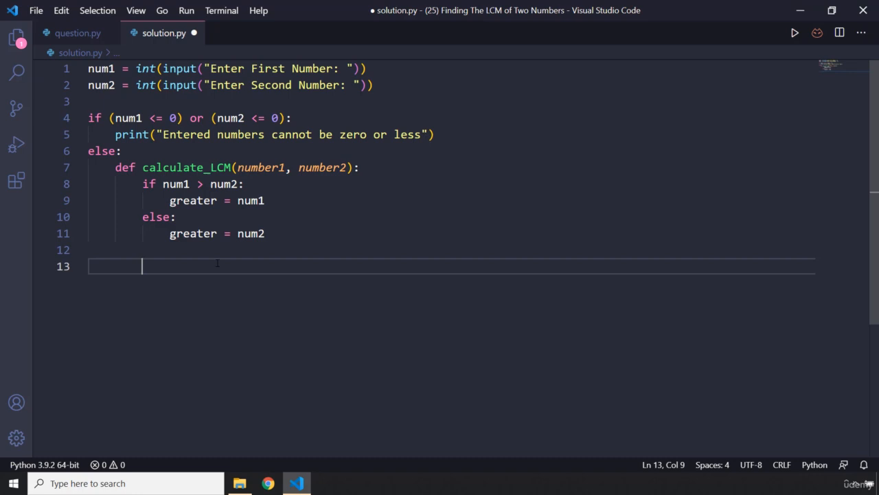
- Add a 'while greater:' loop checking (greater % number1 == 0) and (greater % number2 == 0)
type("while")
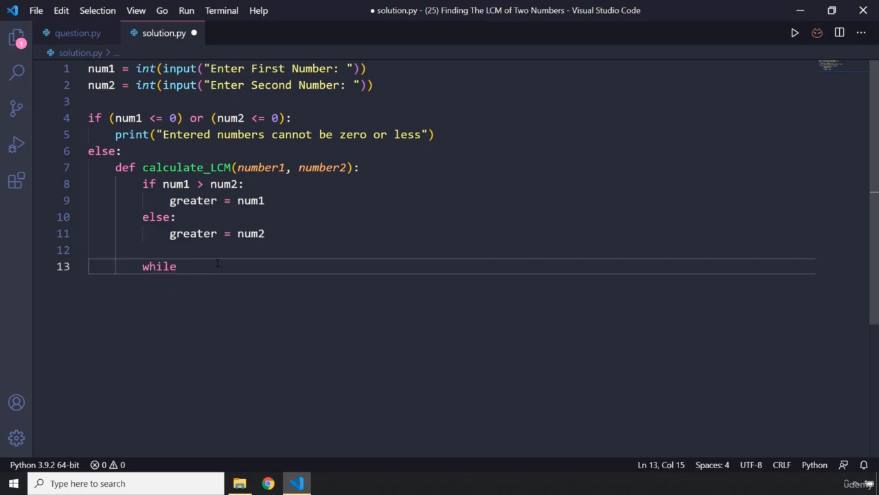
type("greater:")
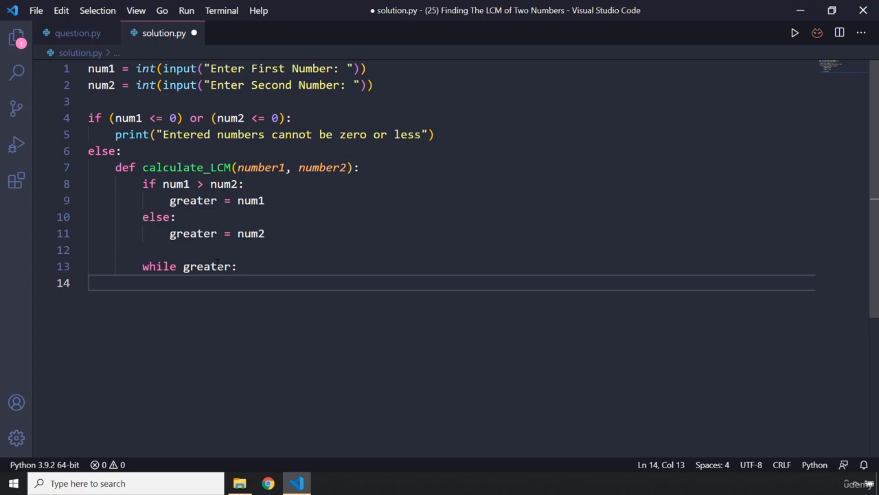
type("if")
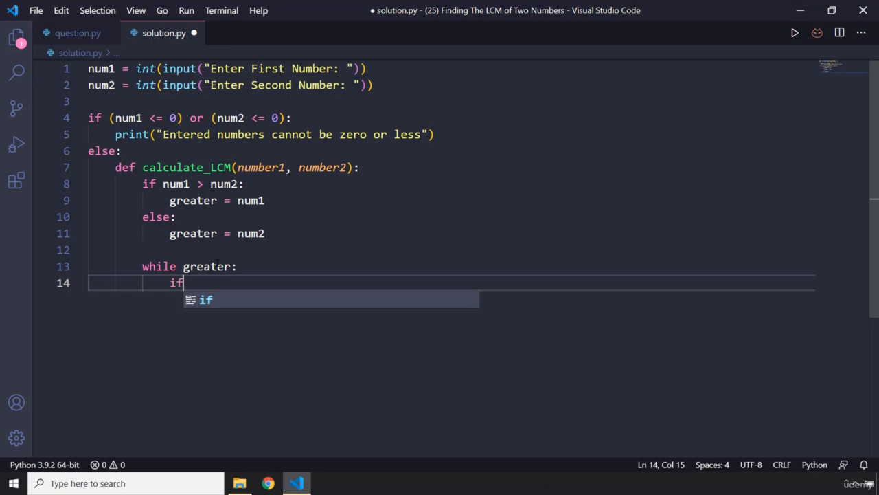
type("()")
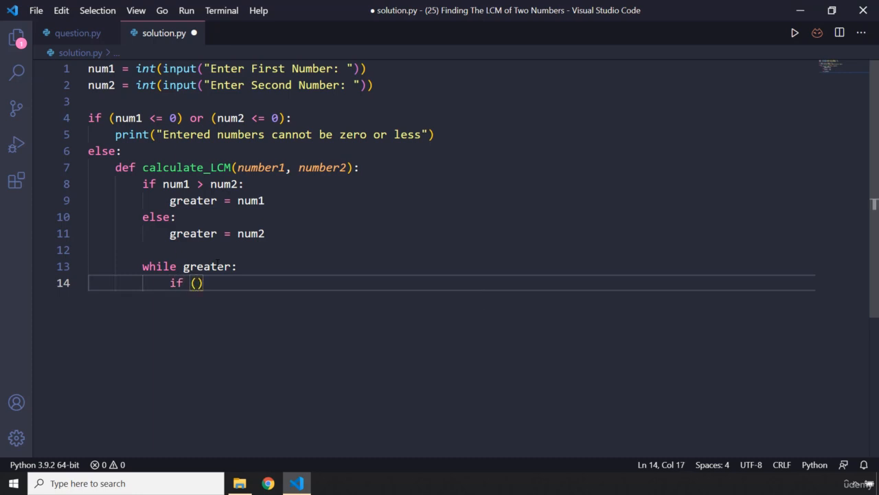
type("greater")
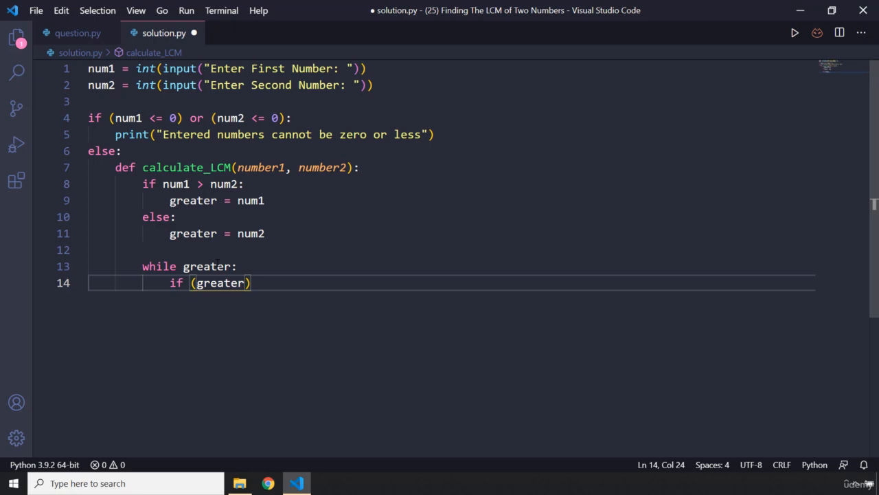
type("%")
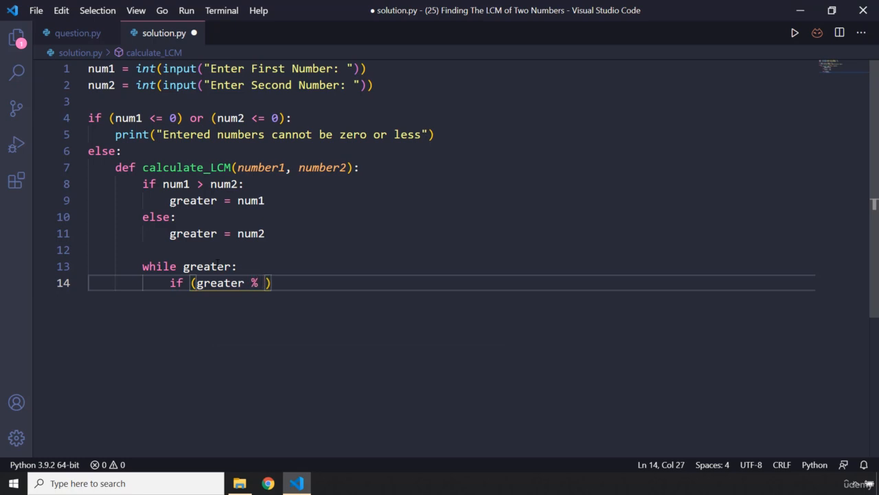
type("number1")
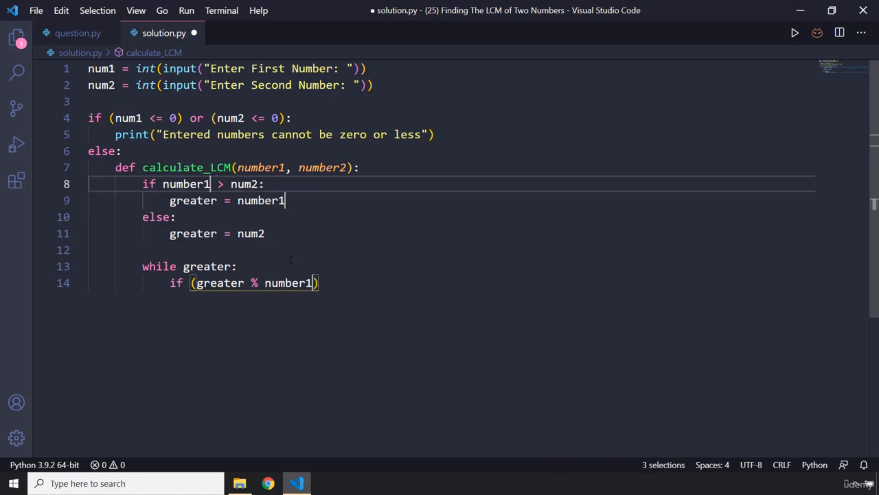
left_click(318, 283)
type(" == ")
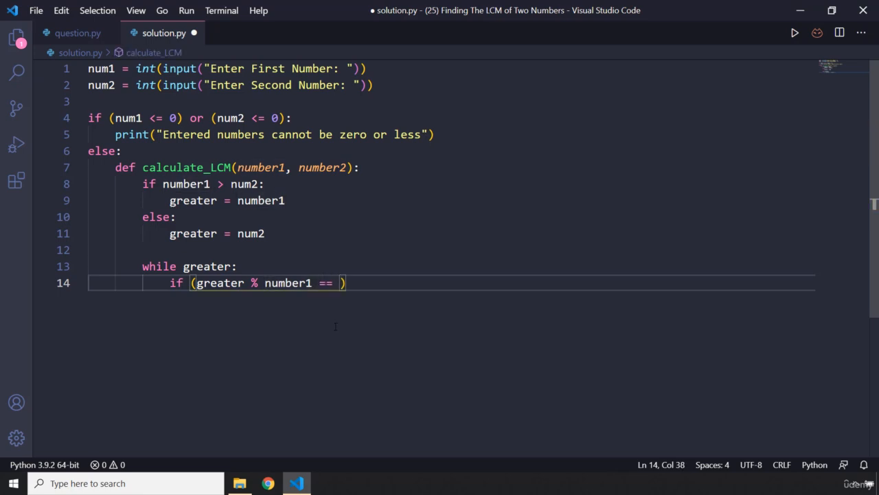
type("0) and")
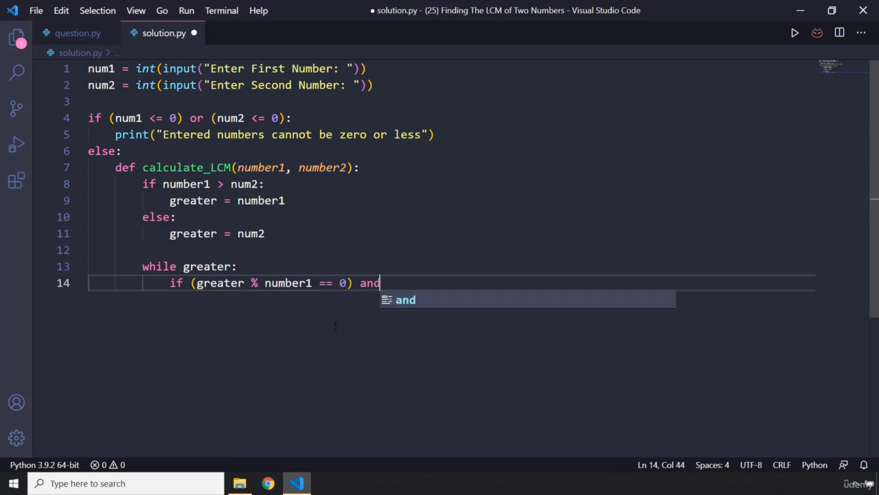
type("(g)")
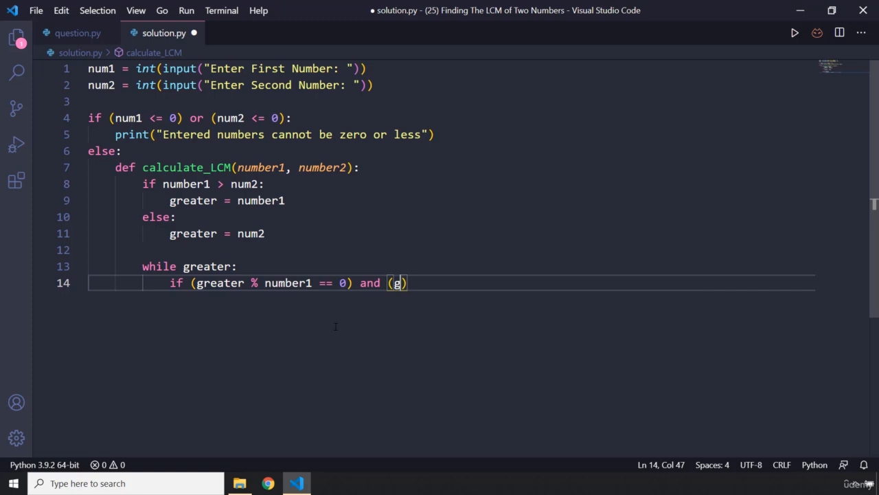
type("reater % number2 == 0")
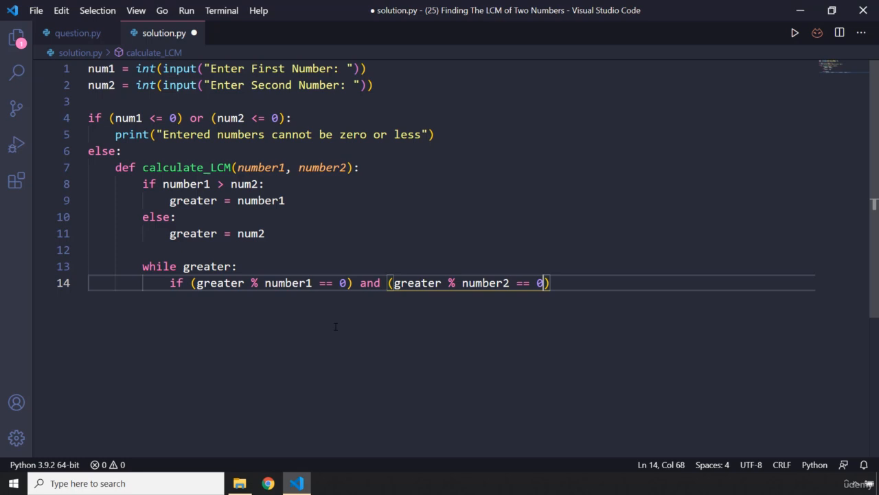
left_click(250, 184)
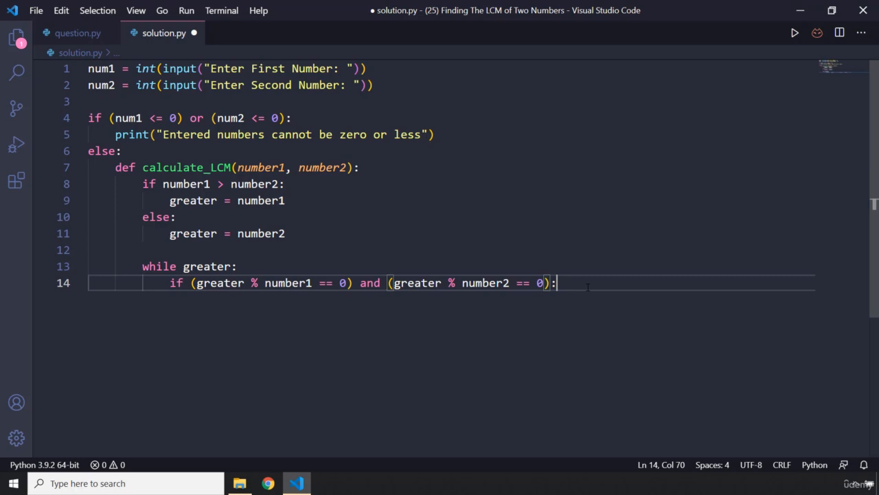
- Inside the divisibility check, set LCM_number = greater and break
key("enter")
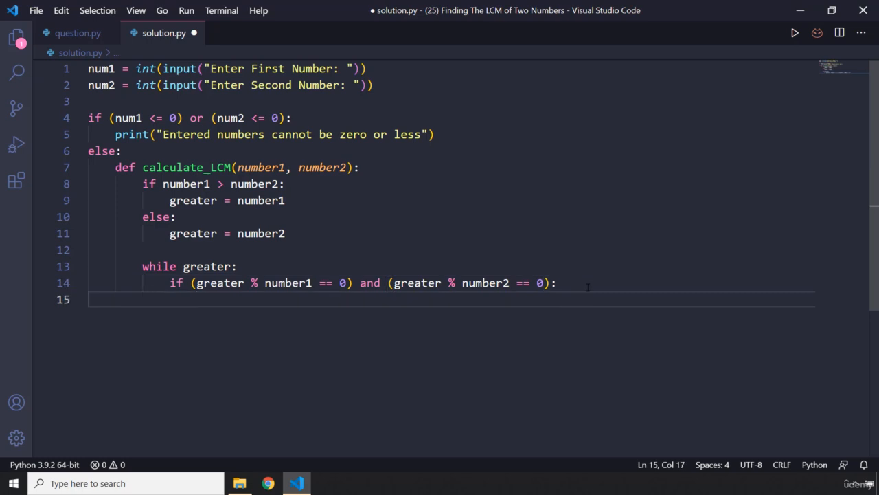
type("LCM_b")
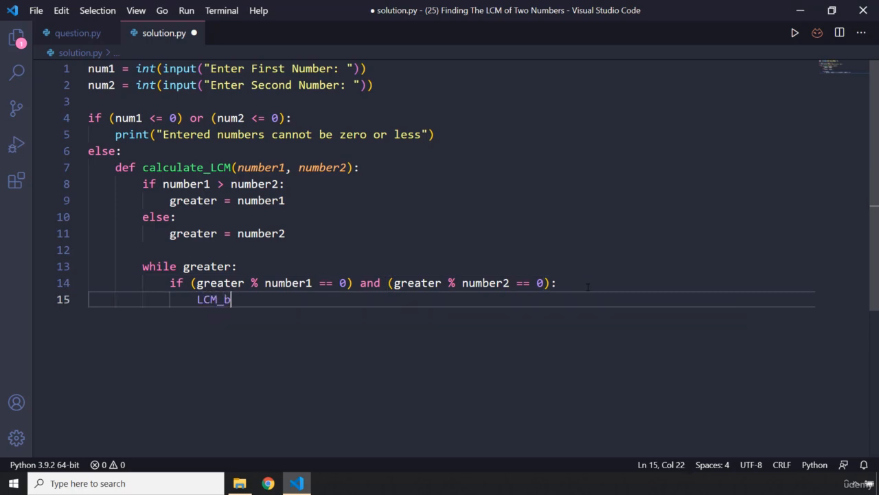
type("reat")
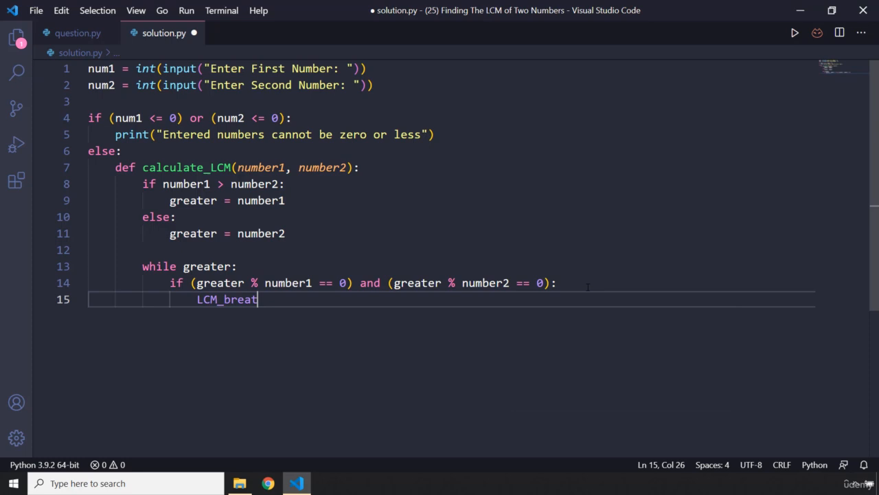
type("LCM_number")
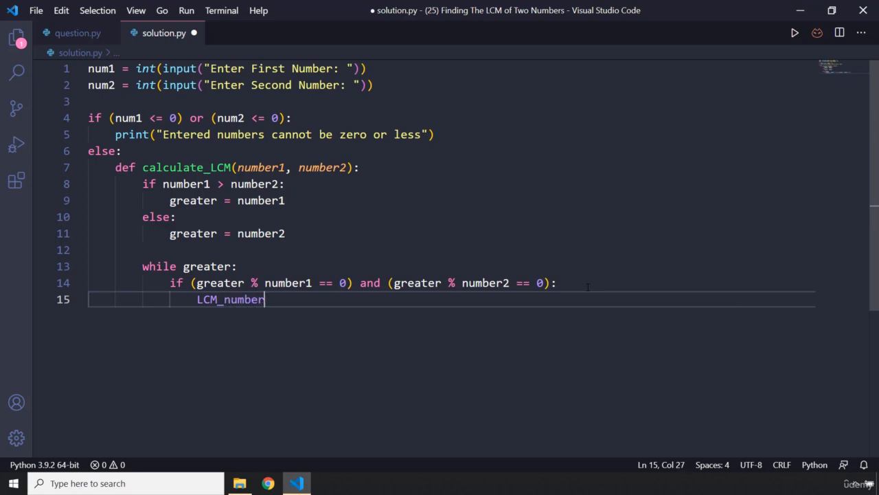
type("= grea")
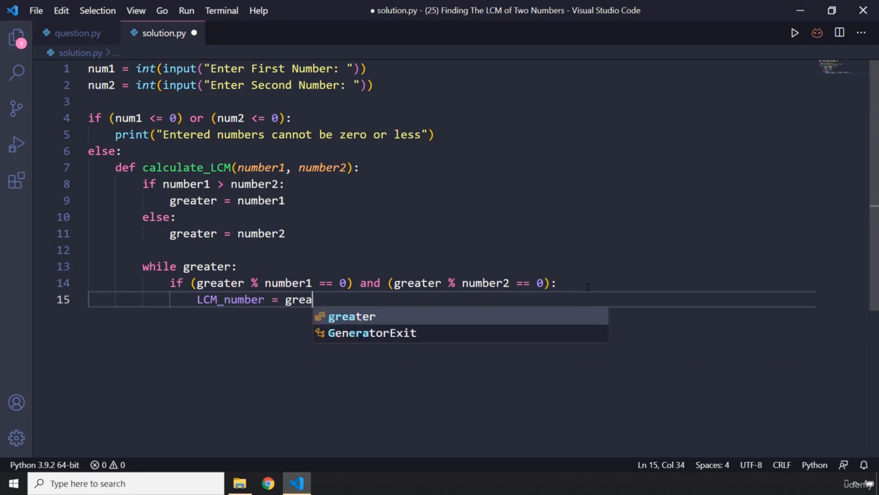
key("Enter")
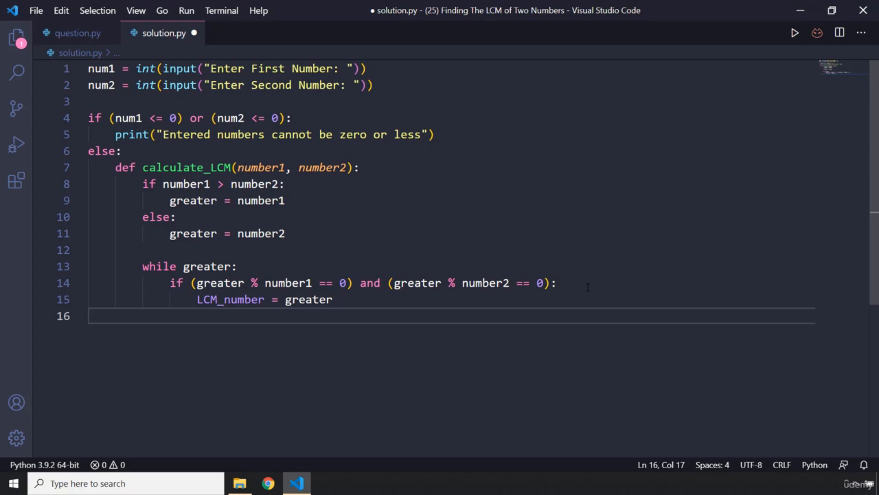
type("brea")
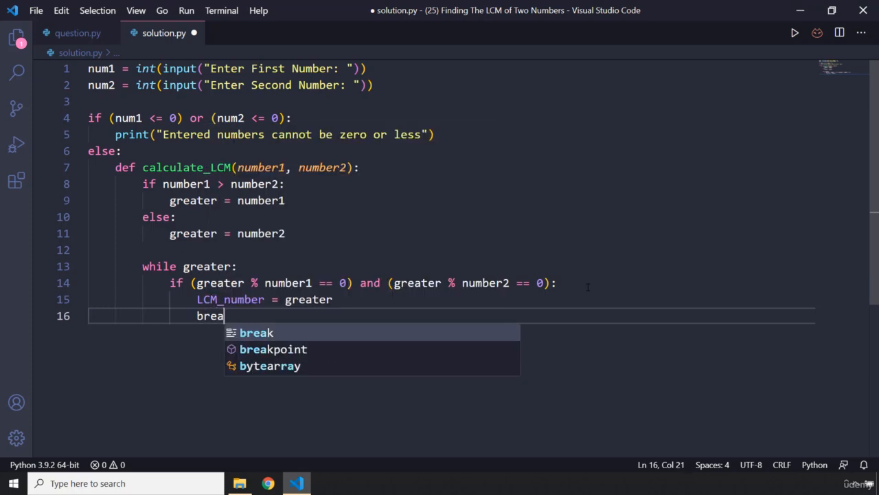
key("Enter")
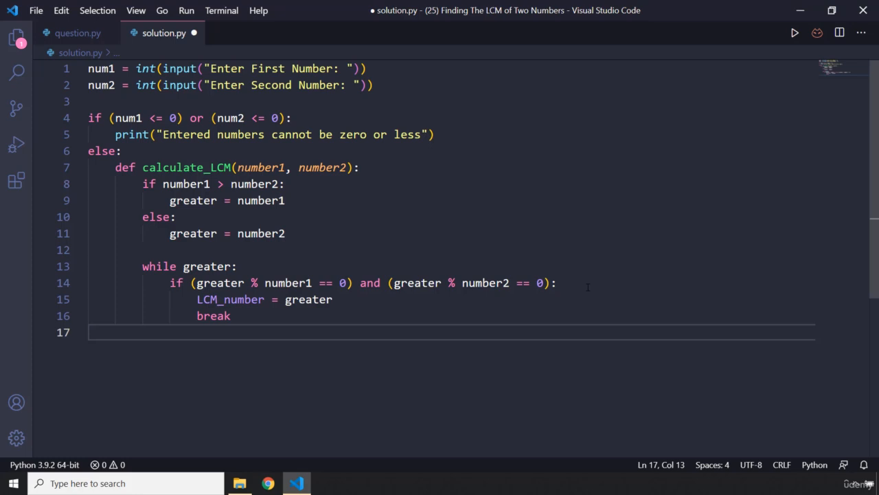
- Increment greater by 1 otherwise, and return LCM_number from the function
type("greater")
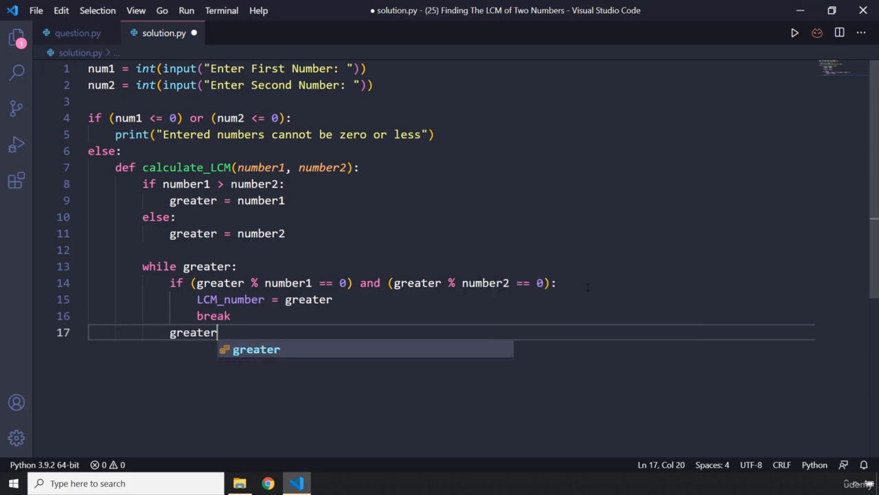
type("+")
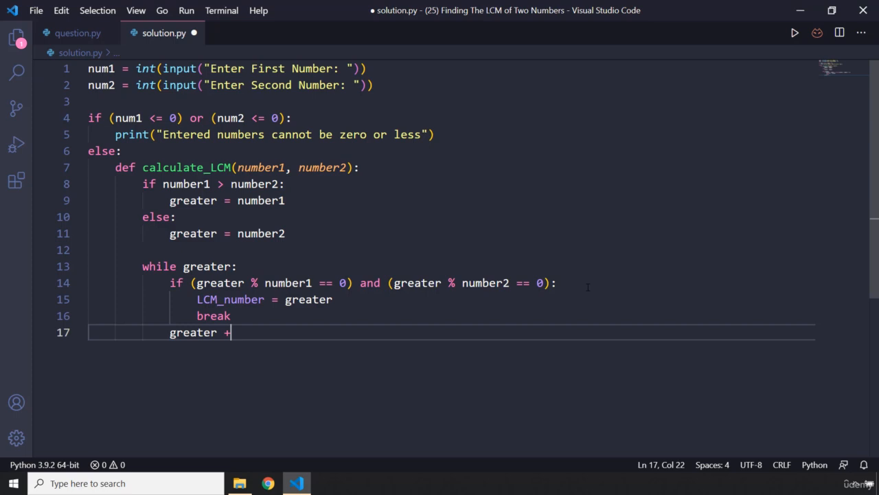
type("= 1")
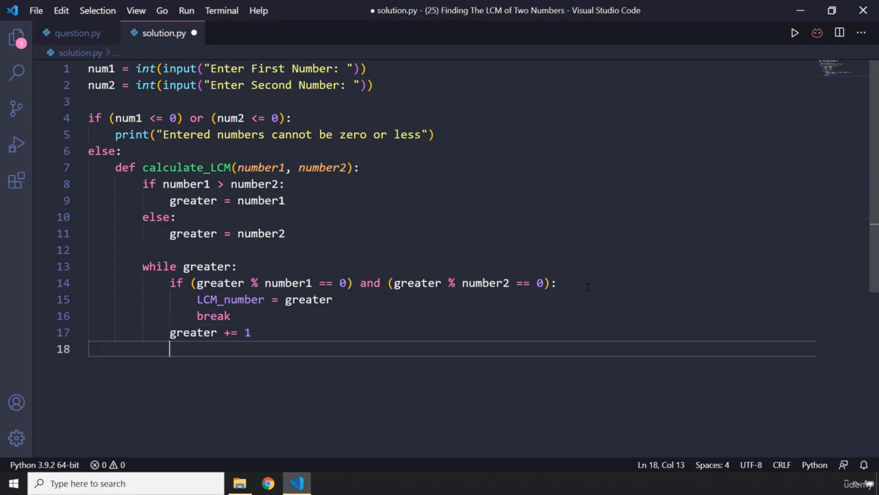
key("enter")
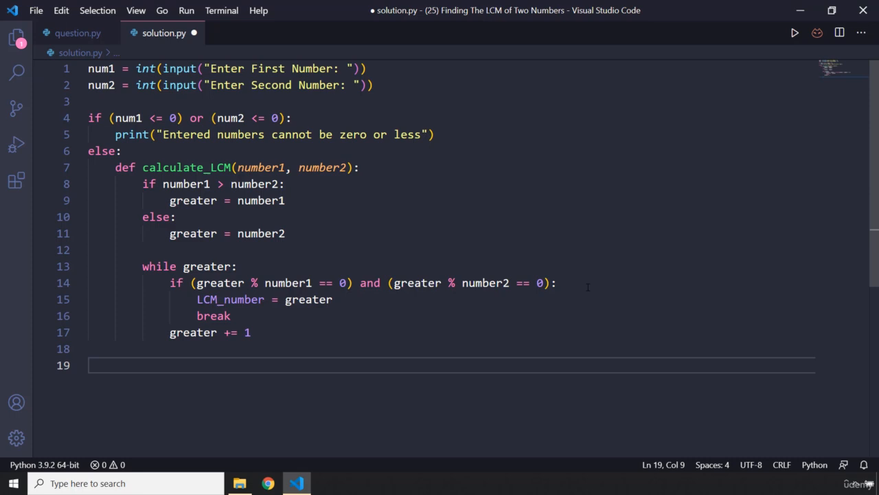
type("return")
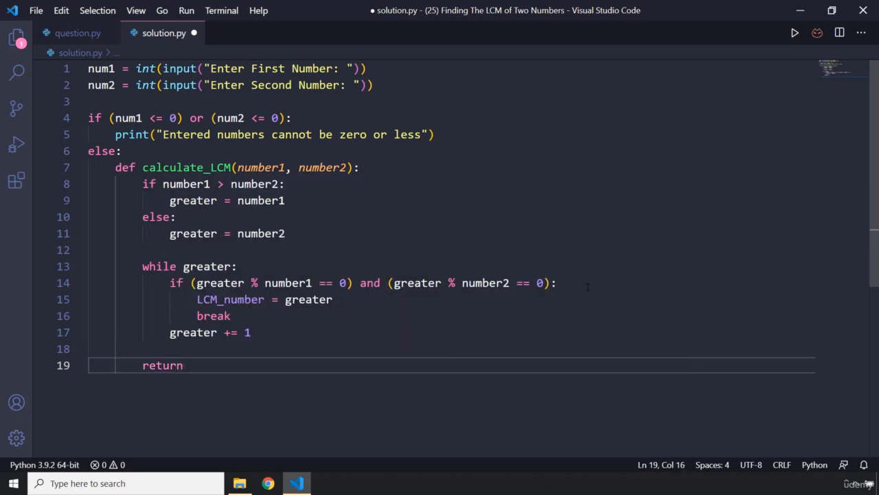
type("LCM_number")
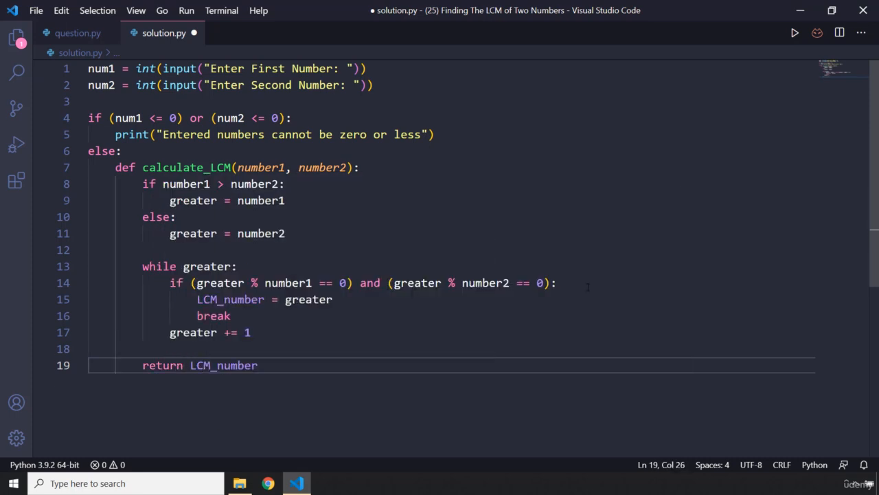
key("Enter")
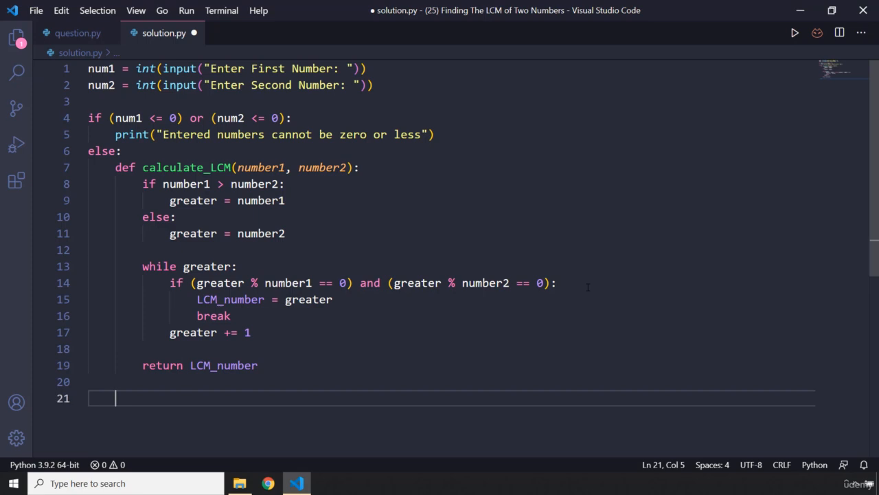
- Print "The LCm is:" with calculate_LCM(num1, num2), then clear the terminal and run the script
type("print(\"")
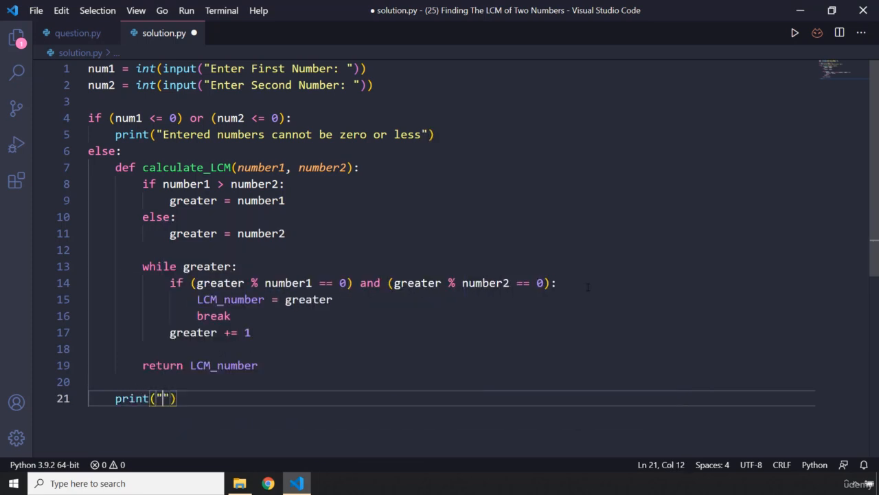
type("The LCm is:")
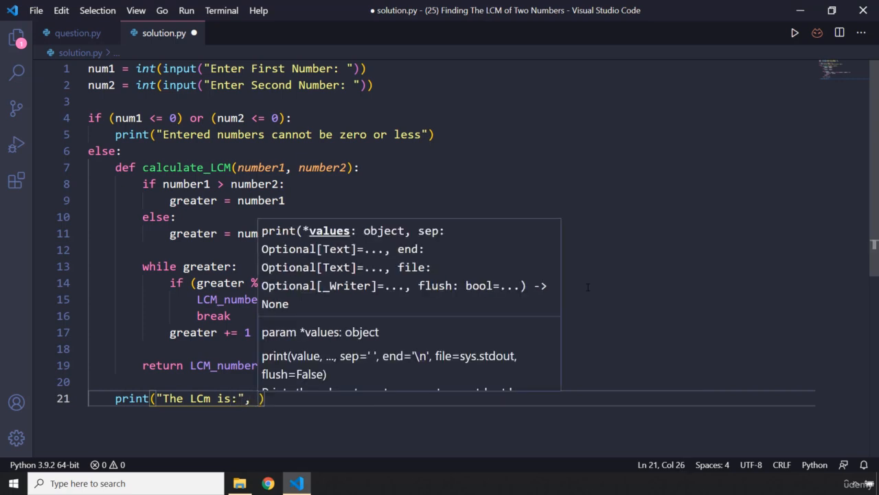
type("calculate_LCM")
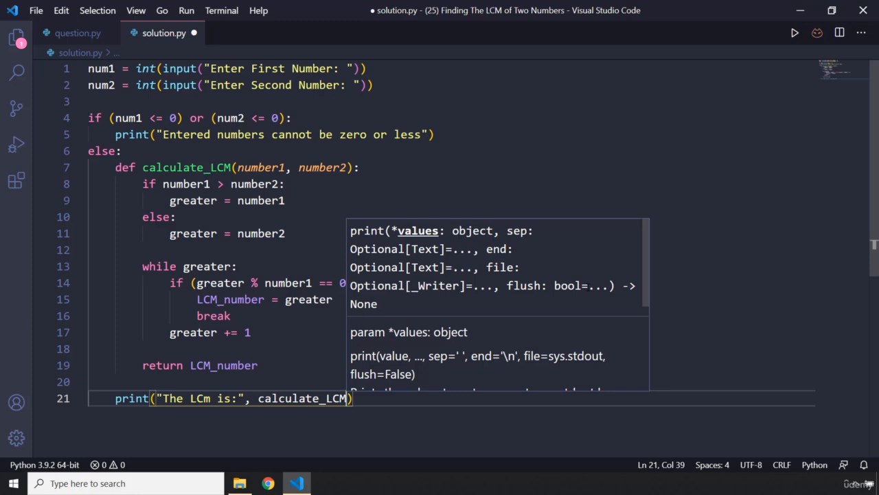
type("num1)")
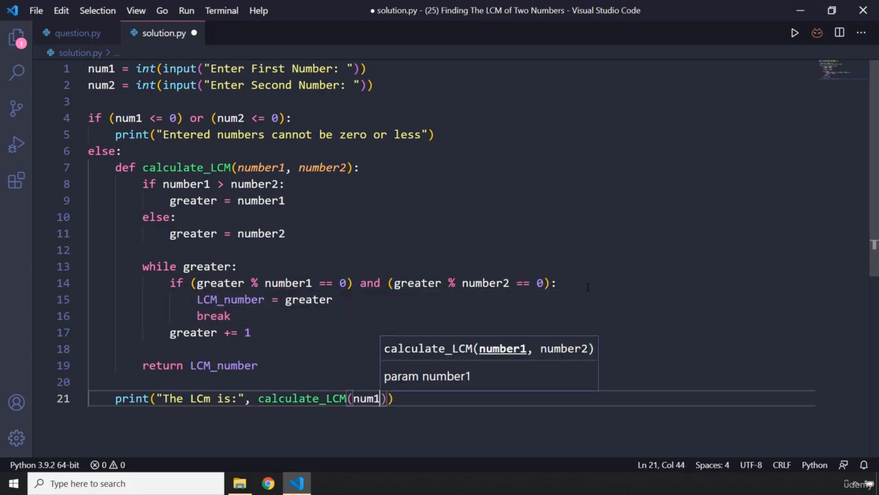
type(", num2")
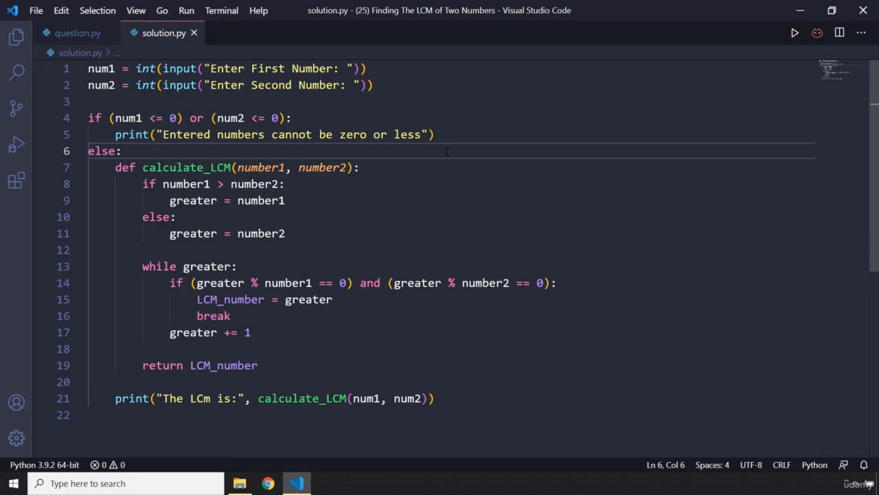
type("clear")
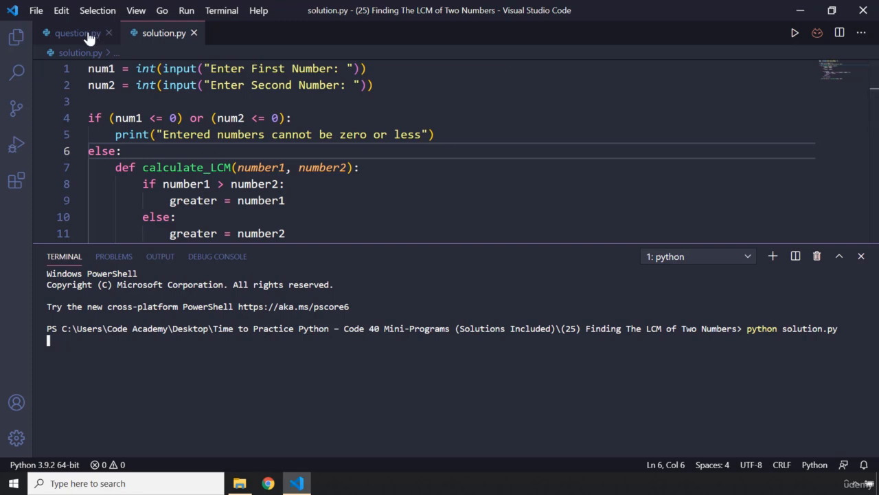
- Run the program with 12 and 14 (LCm 84), then 10 and 25 (LCm 50)
left_click(75, 33)
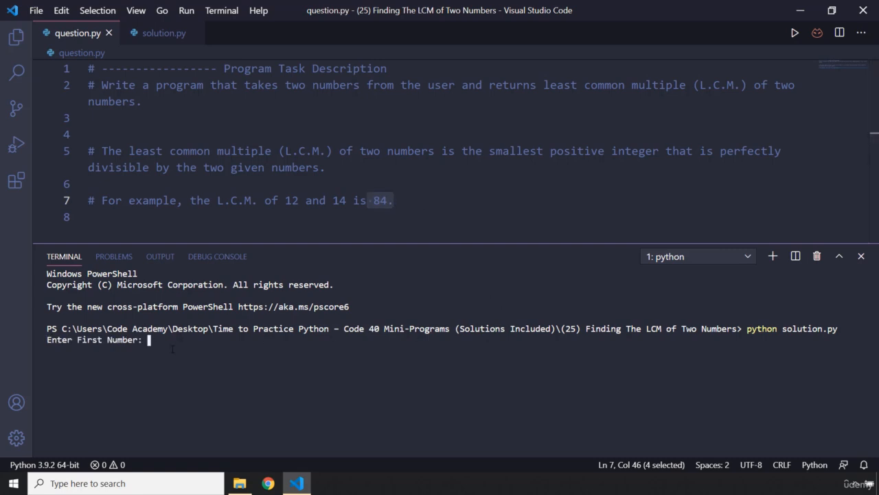
type("14")
type("10")
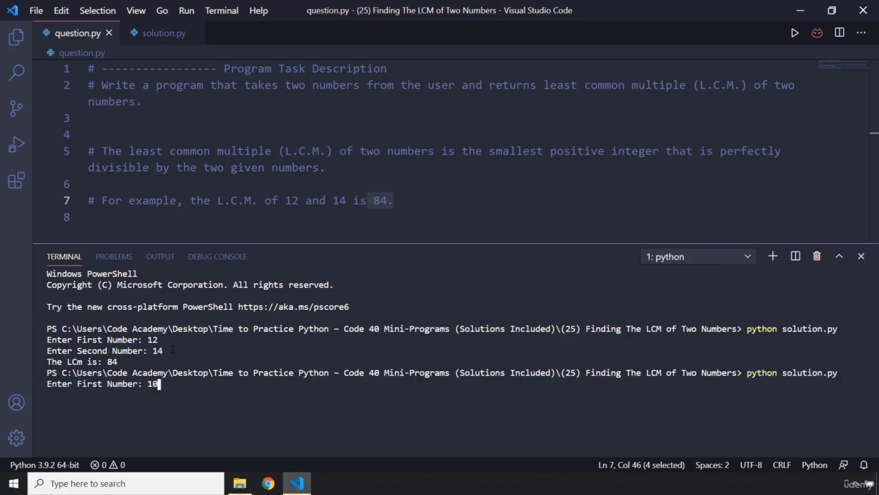
type("25")
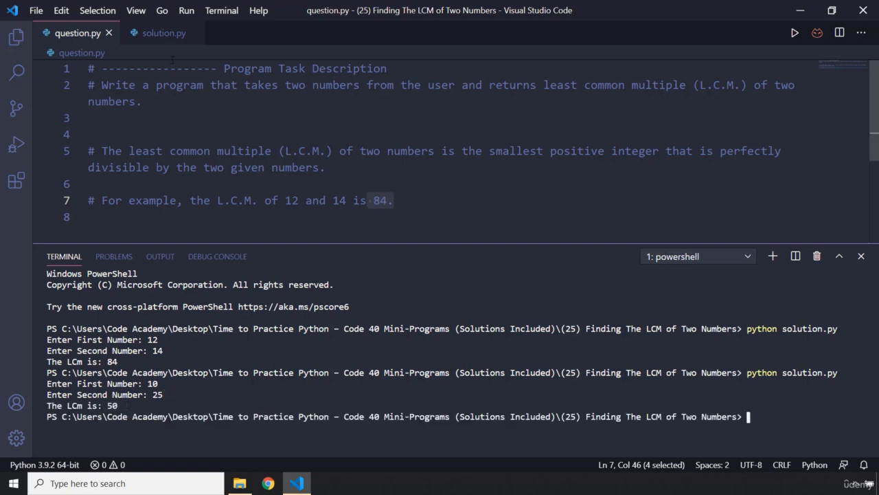
left_click(163, 33)
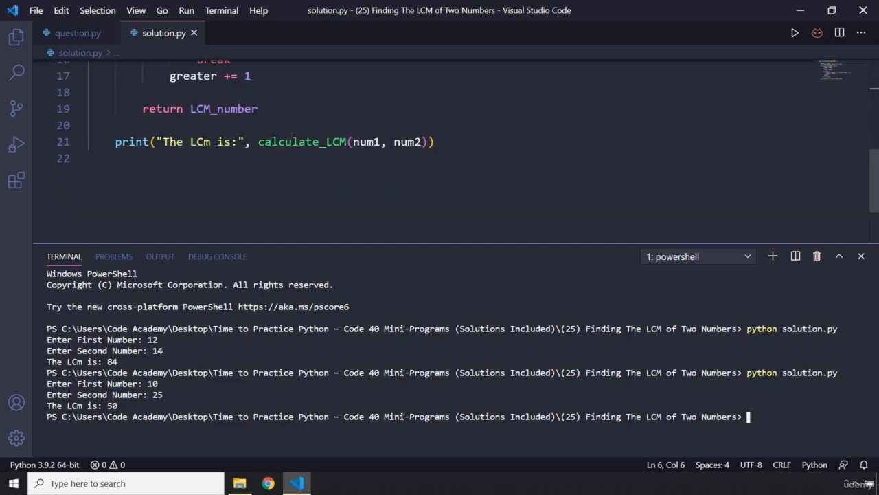